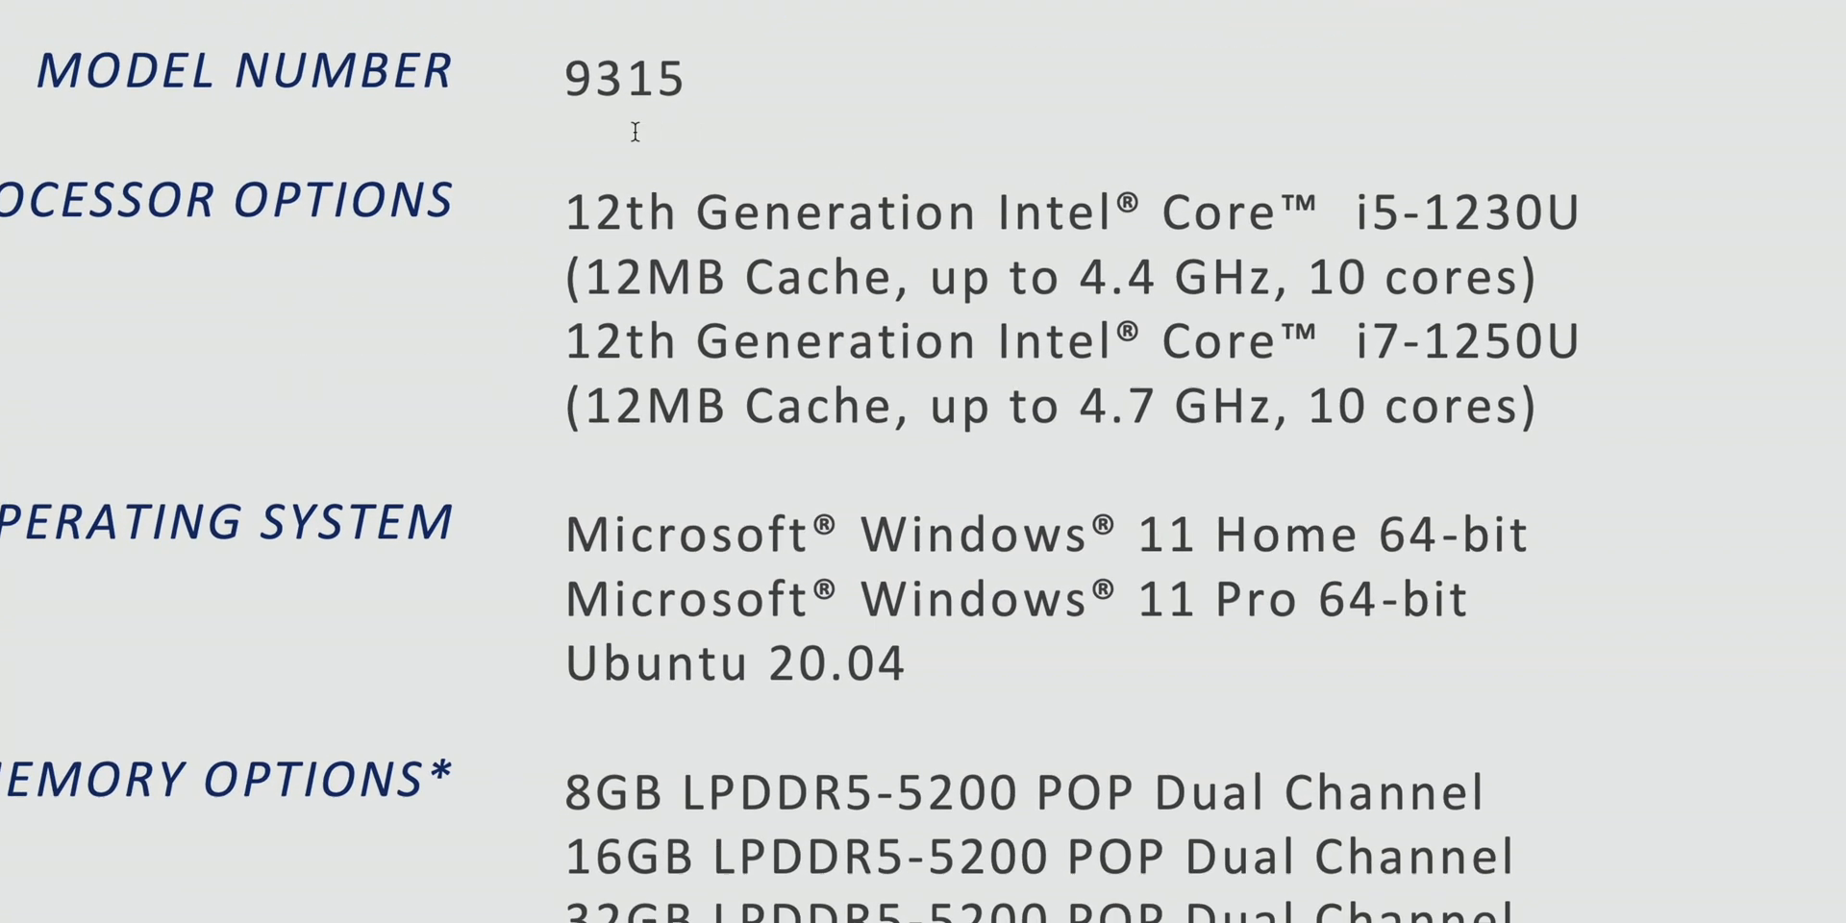
- Highlight both processor option entries, then switch to the second XPS 13 9315 press image
drag(567, 211, 1520, 406)
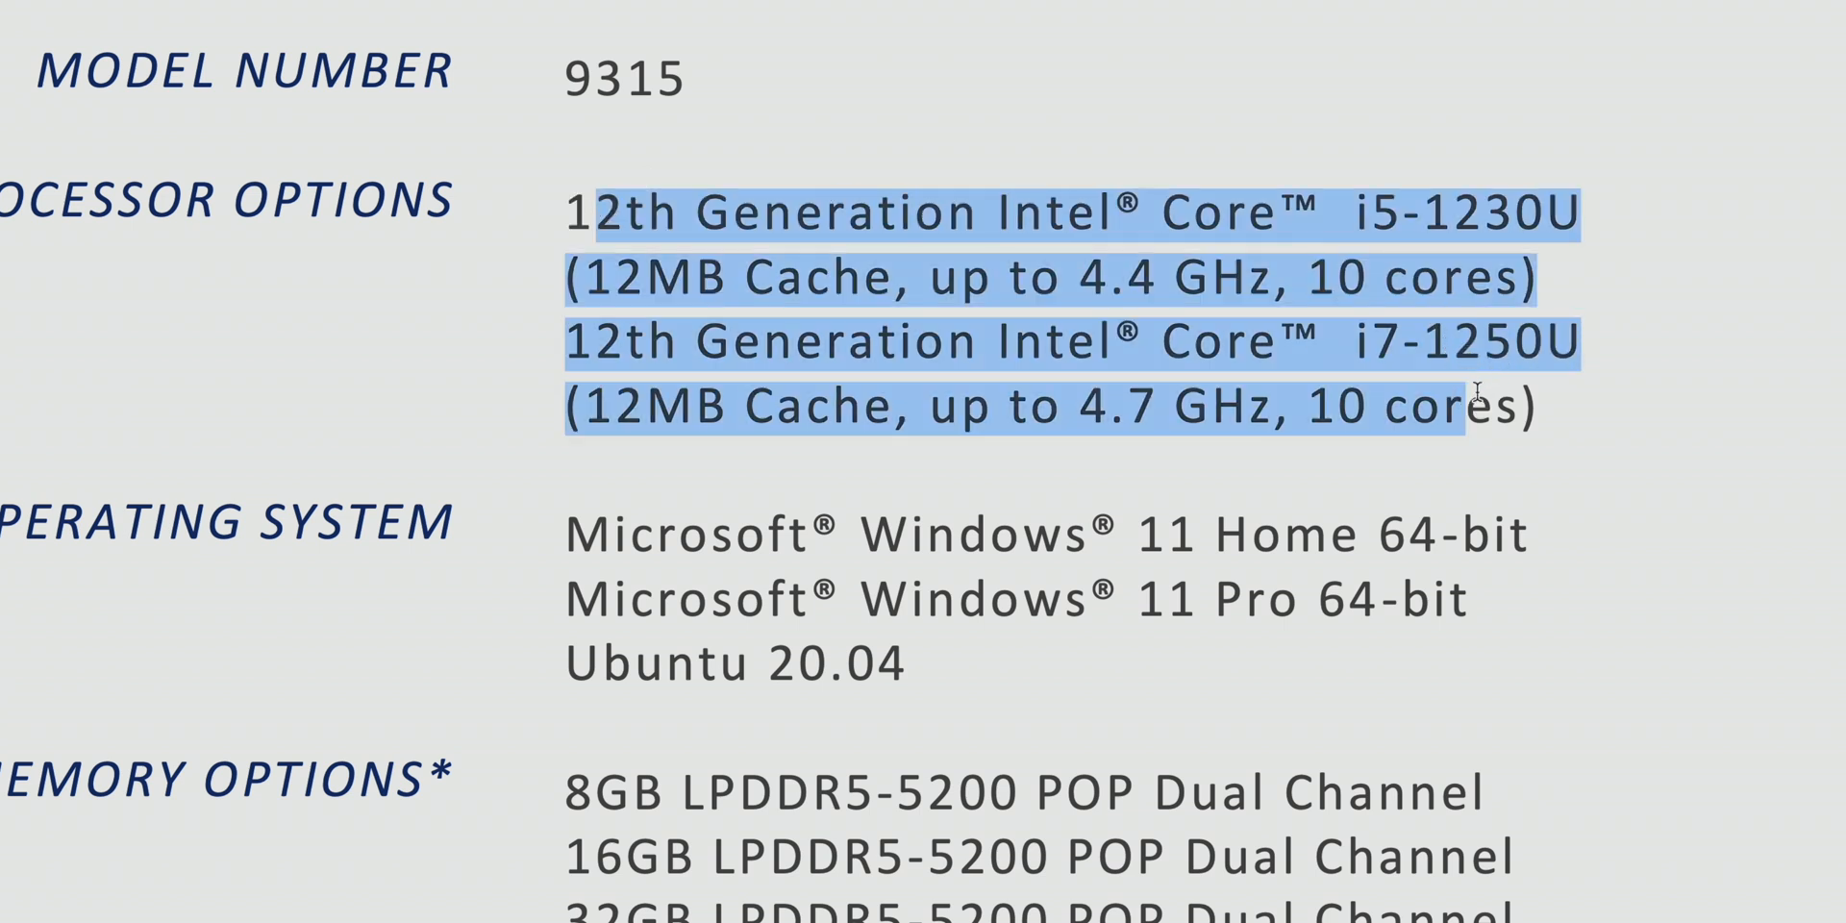
click(1454, 406)
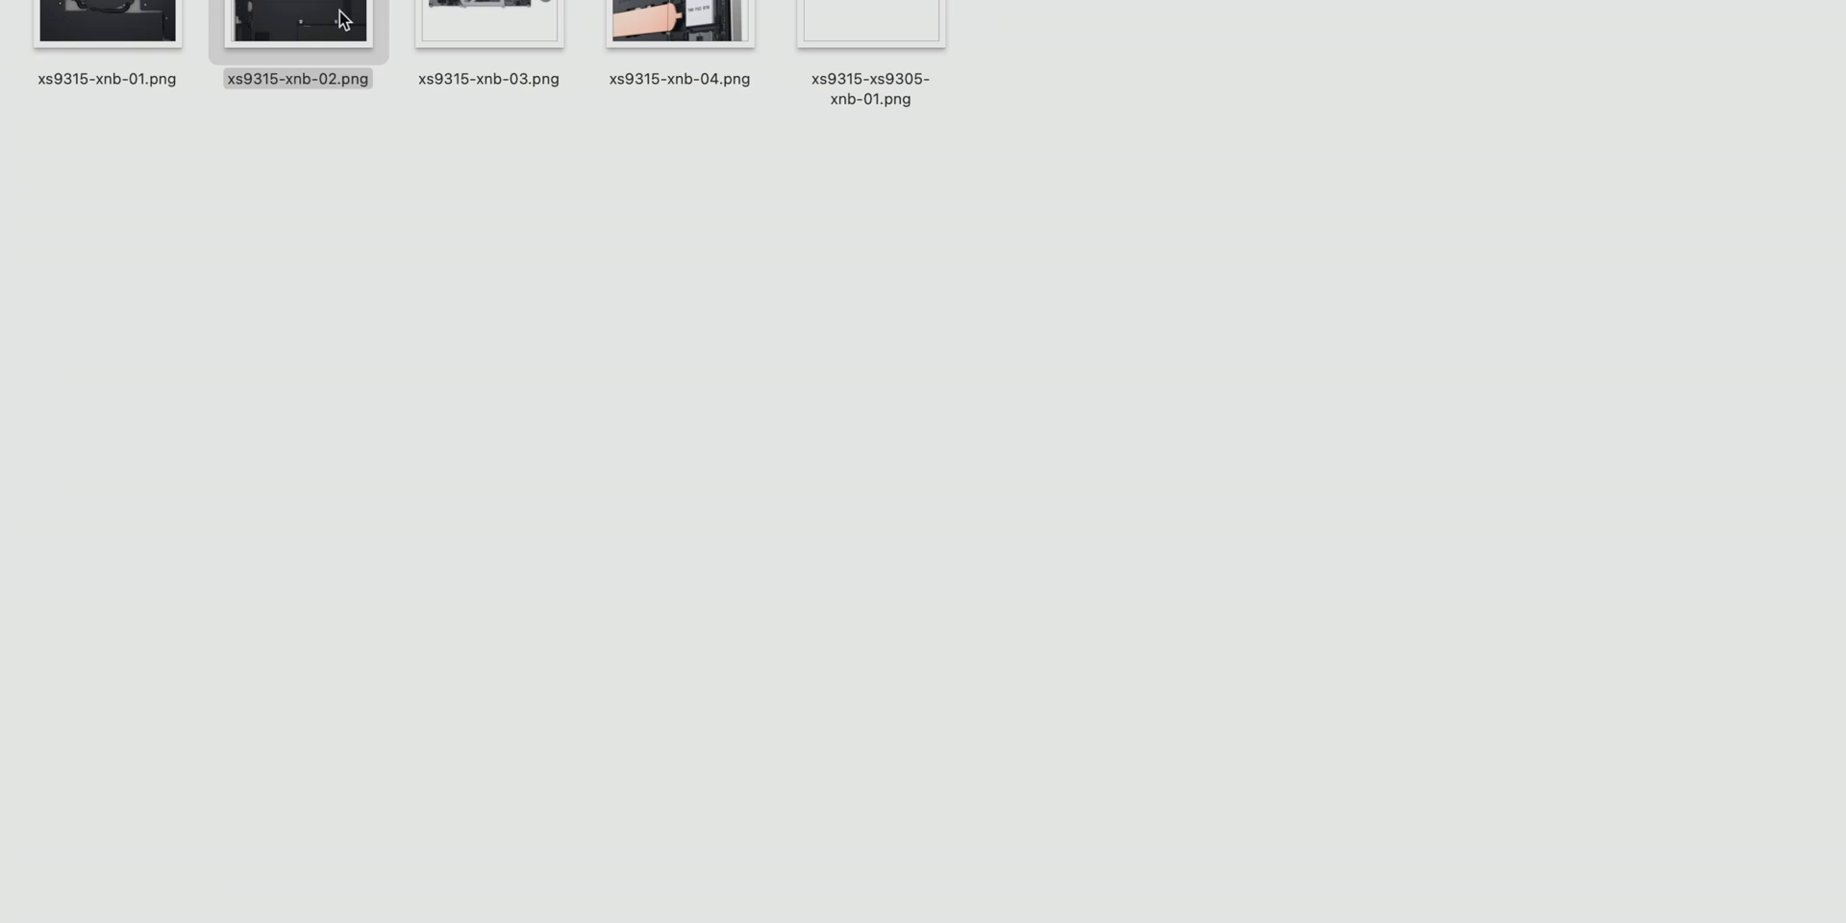
click(488, 21)
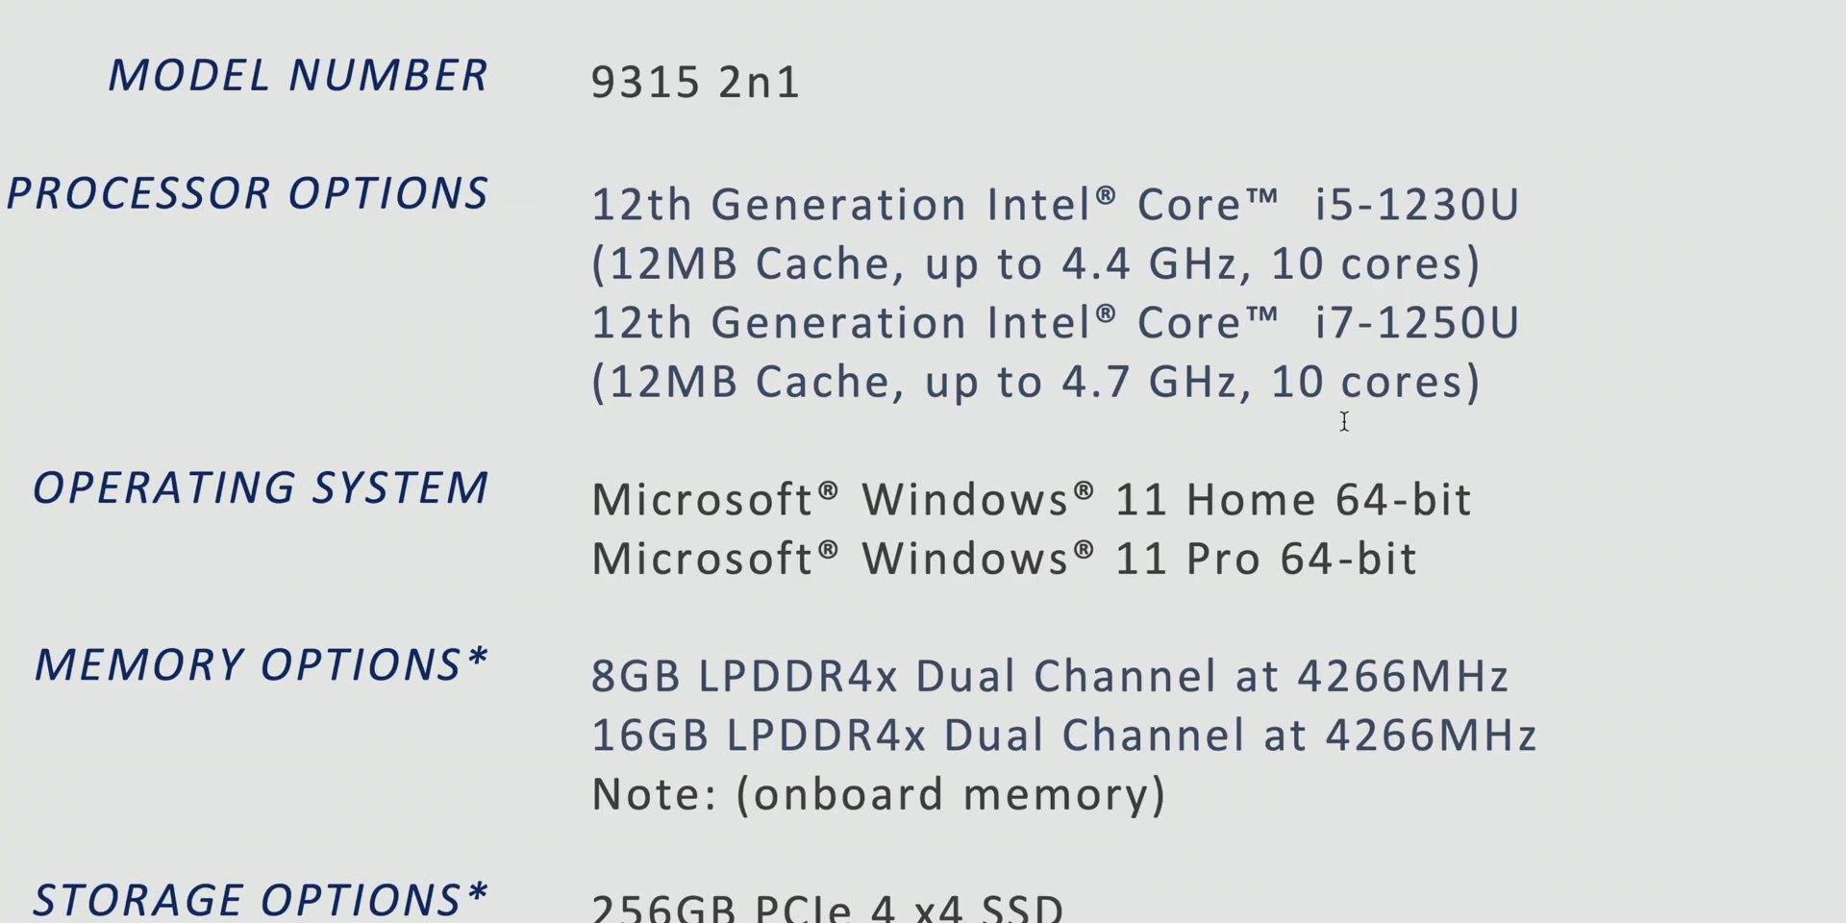
- Scroll down the 9315 2-in-1 spec sheet to its display details
scroll(down, 3)
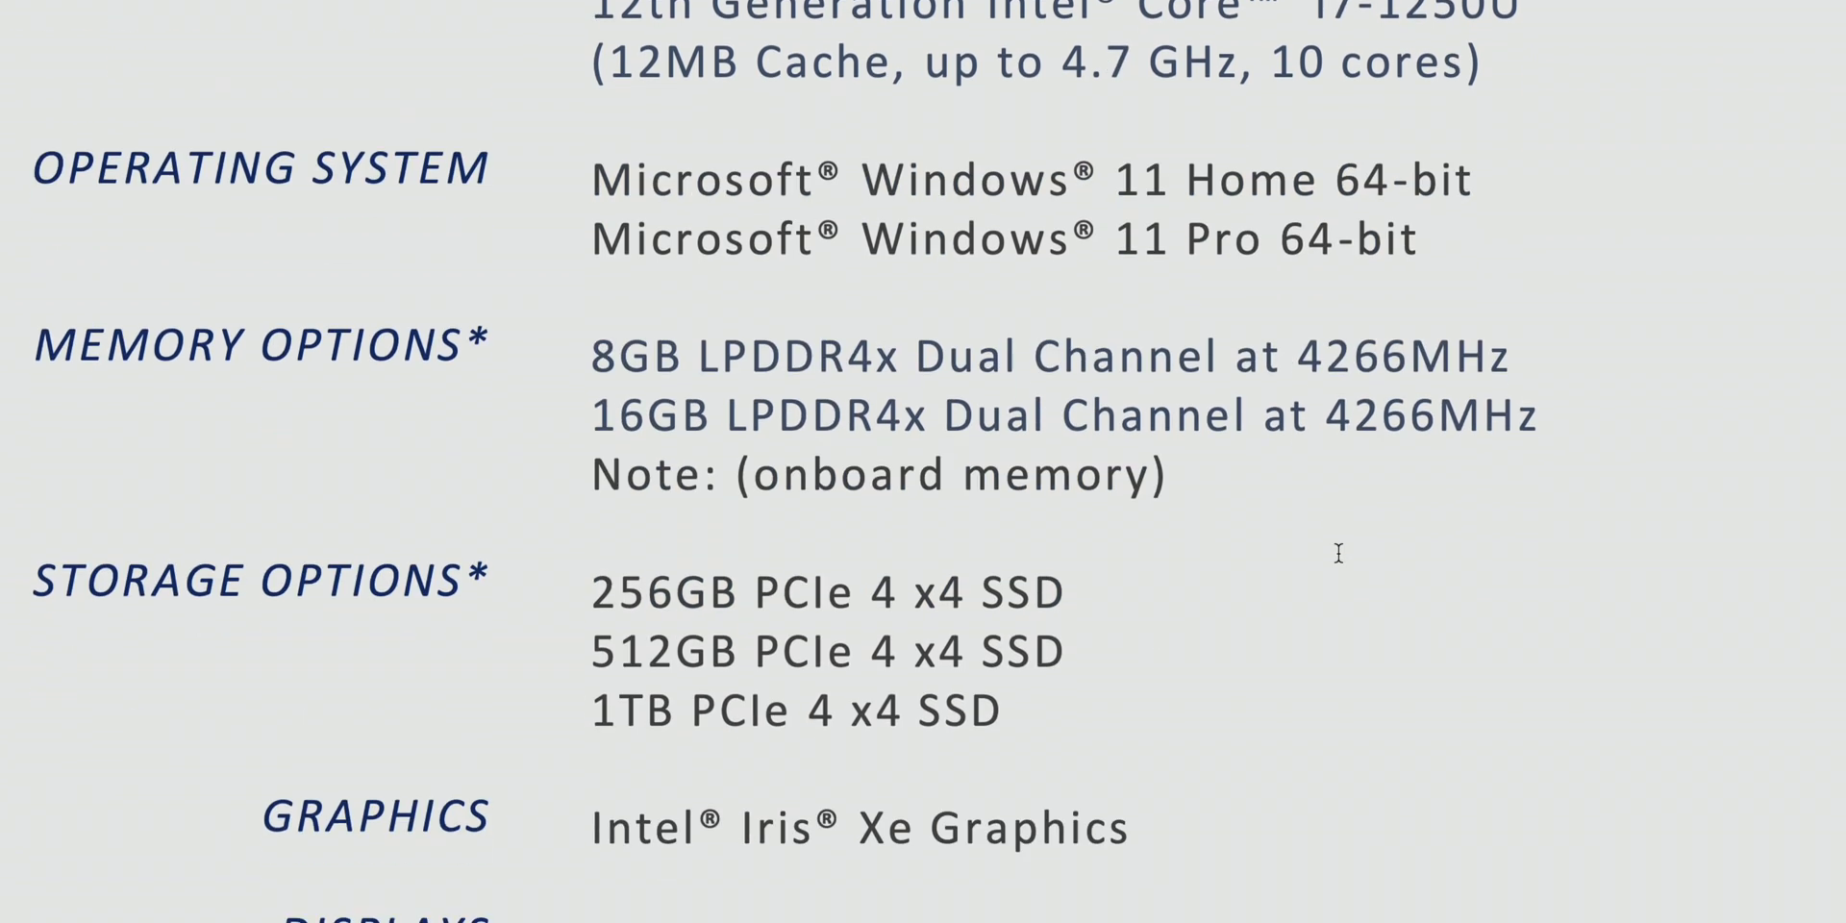
scroll(down, 3)
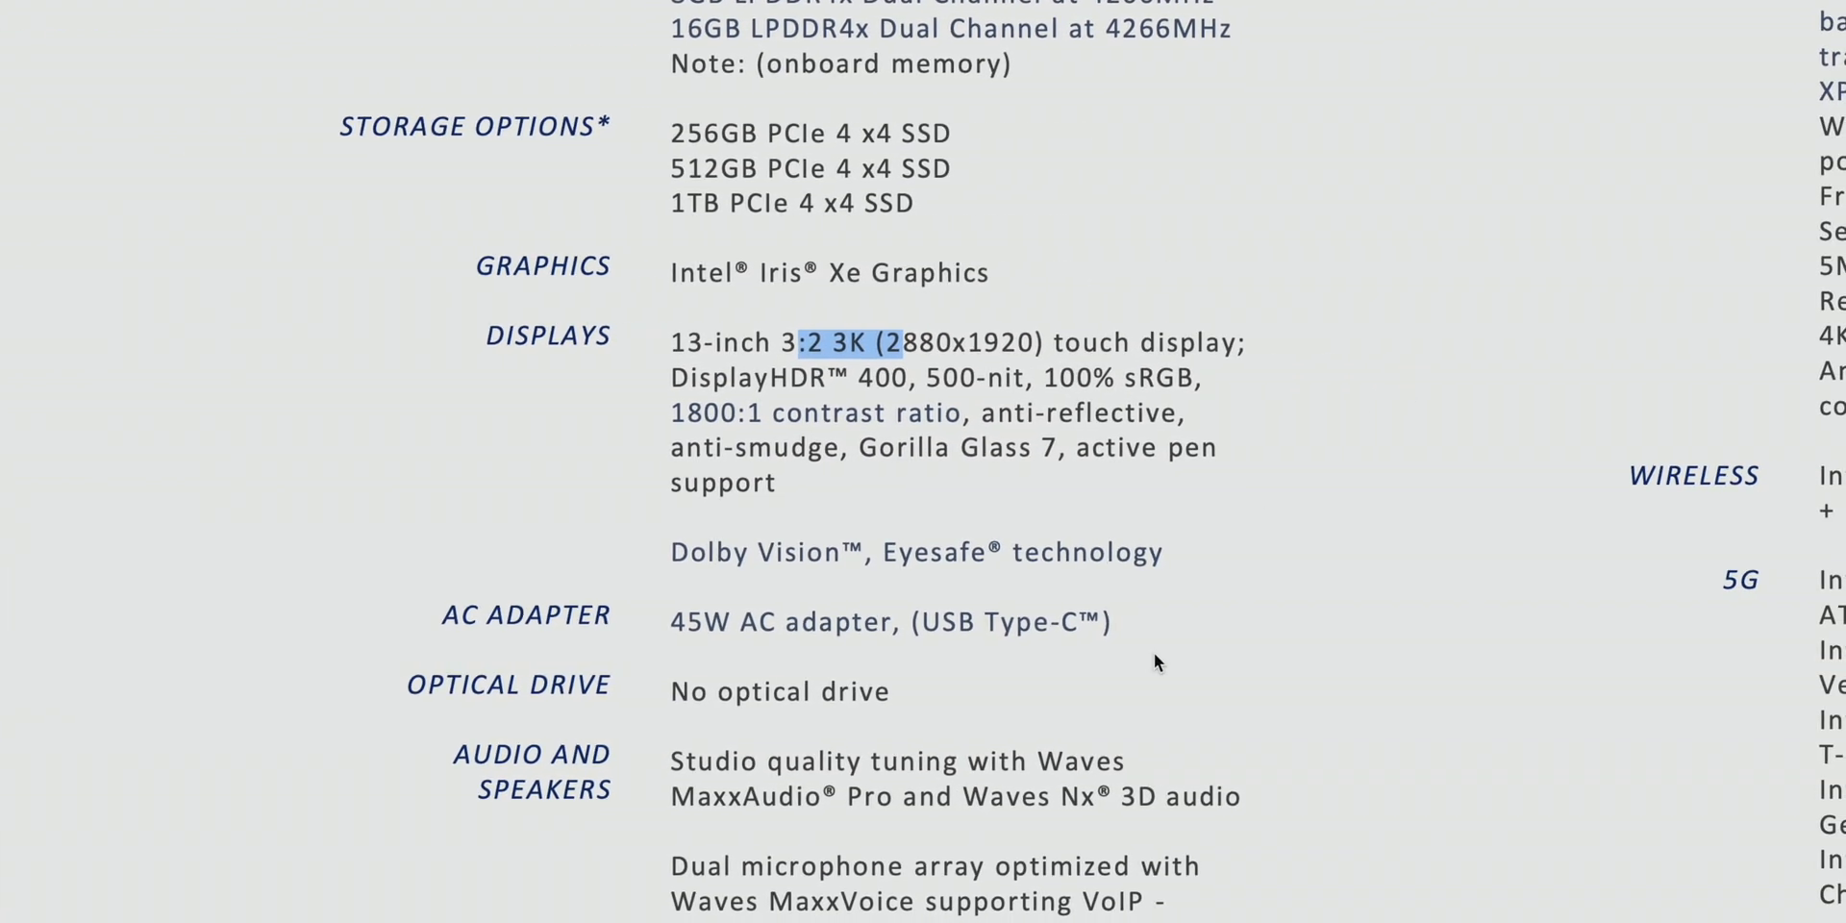